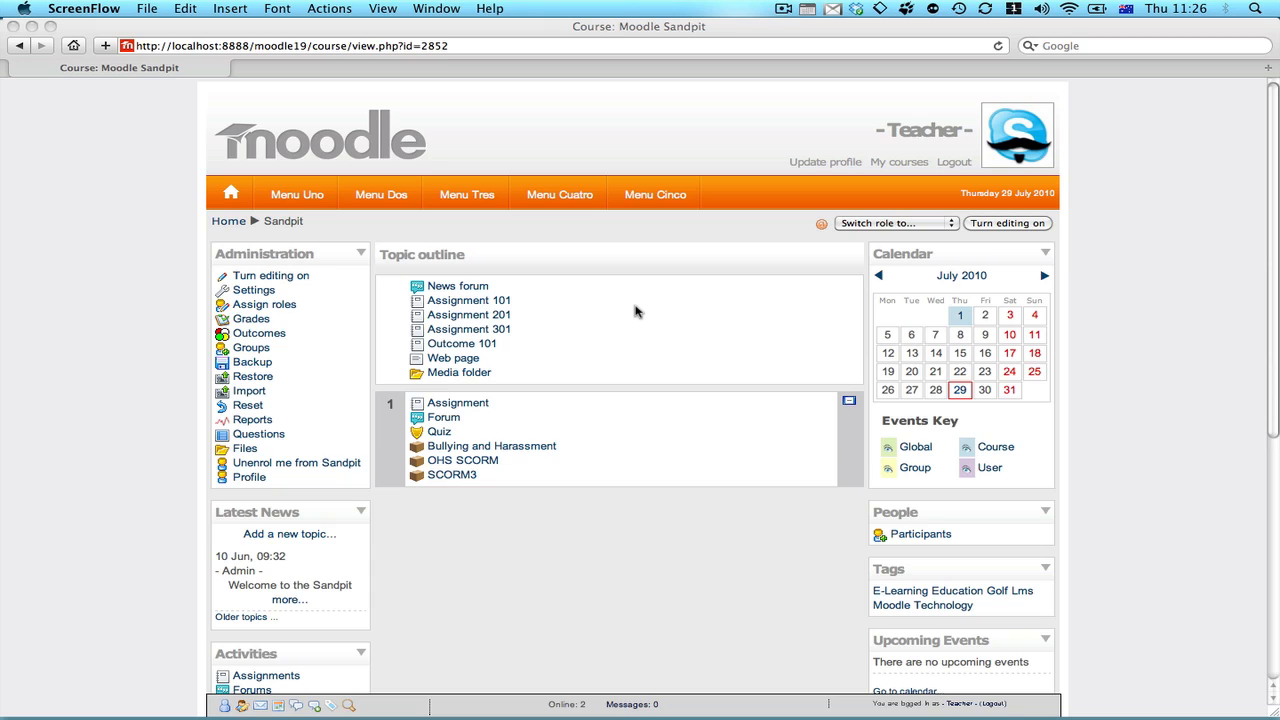
mouse_move(290, 305)
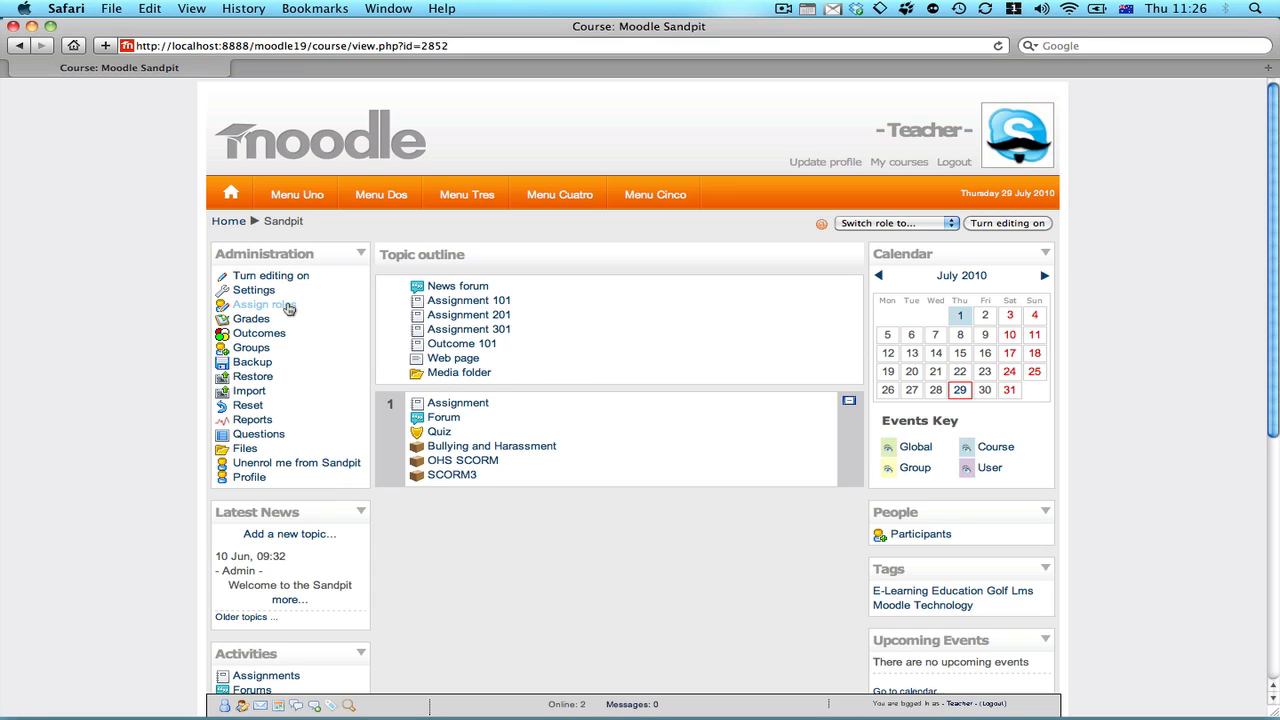
Step: Open Assign roles from the Sandpit course Administration block
left_click(263, 304)
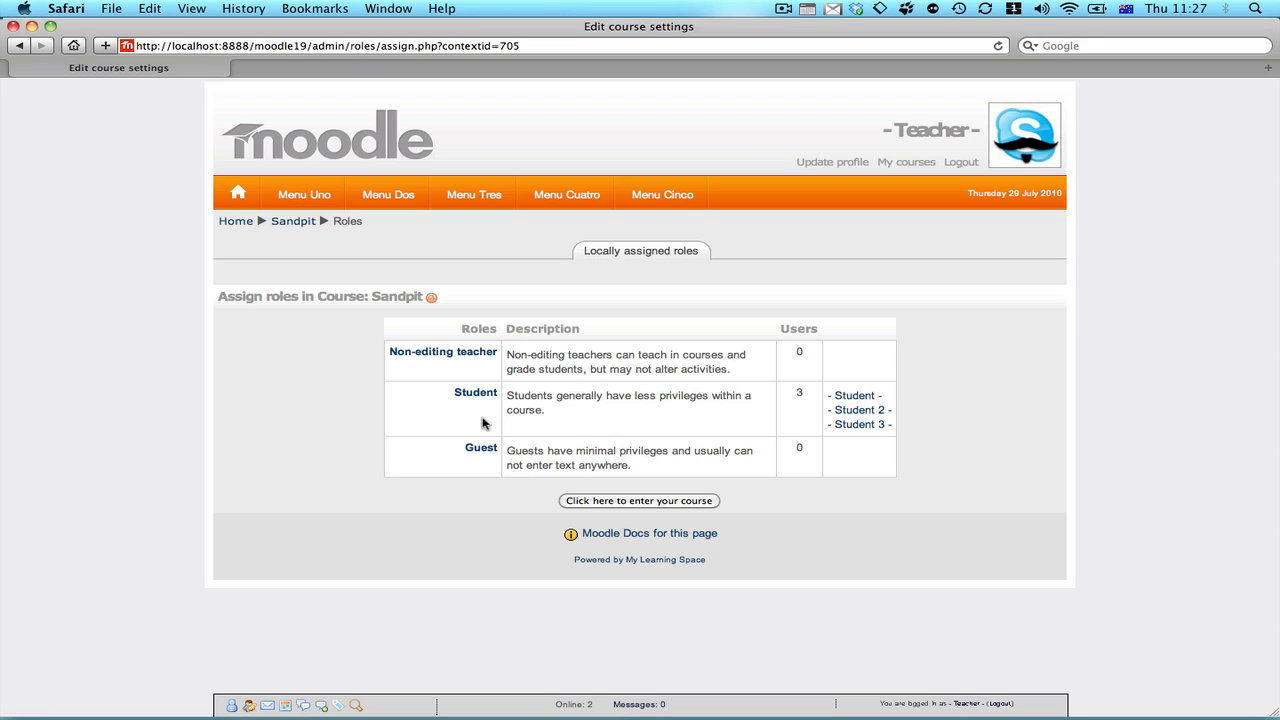
mouse_move(476, 392)
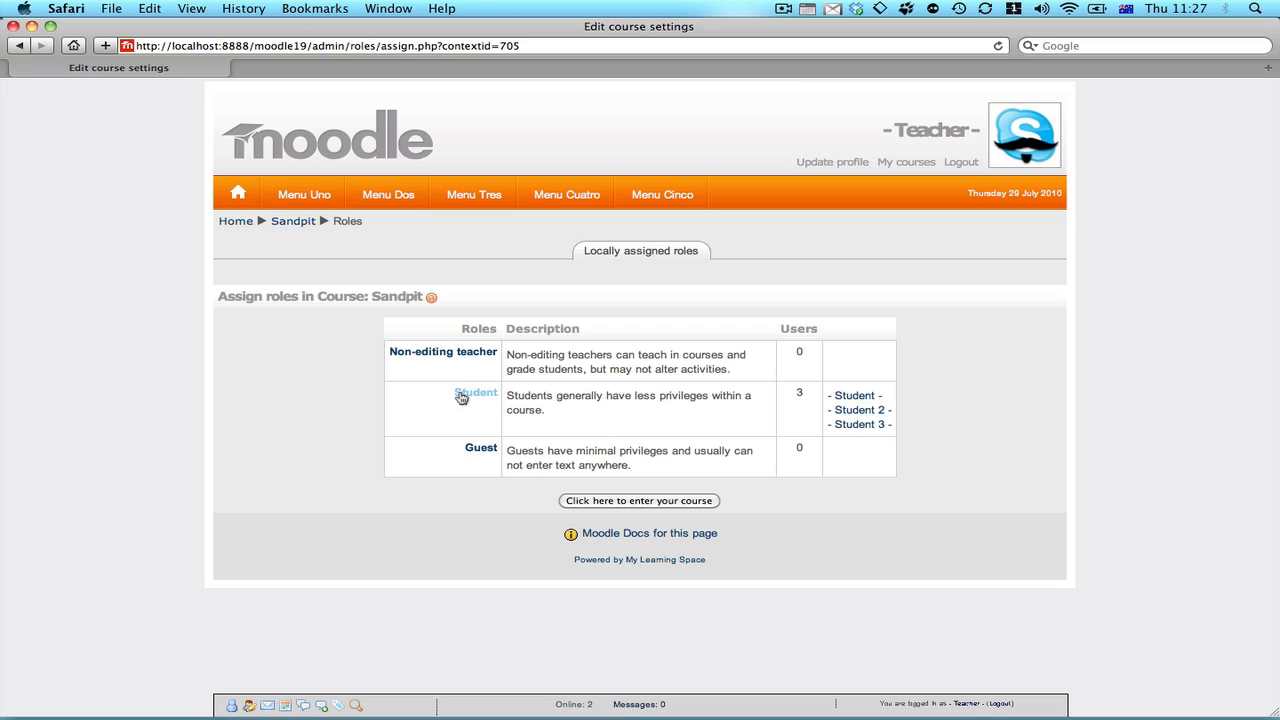
Step: Open the Student role assignment listing three existing and four potential users
left_click(476, 392)
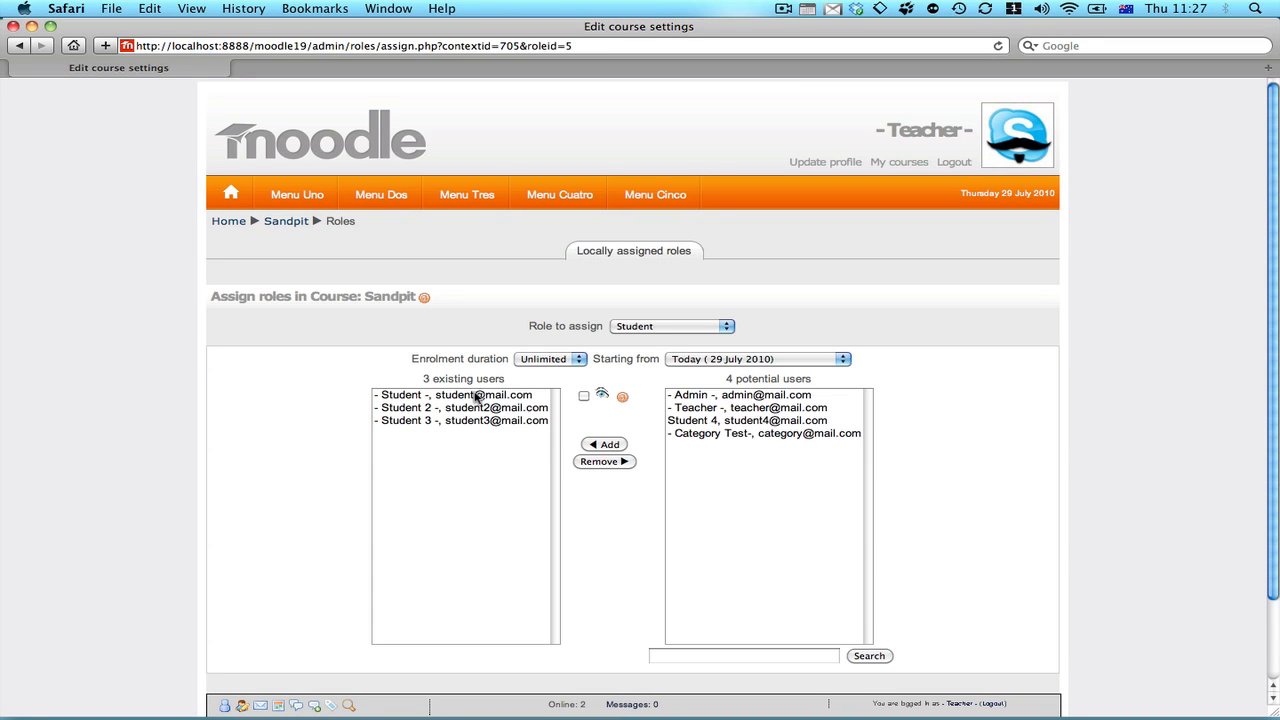
mouse_move(440, 400)
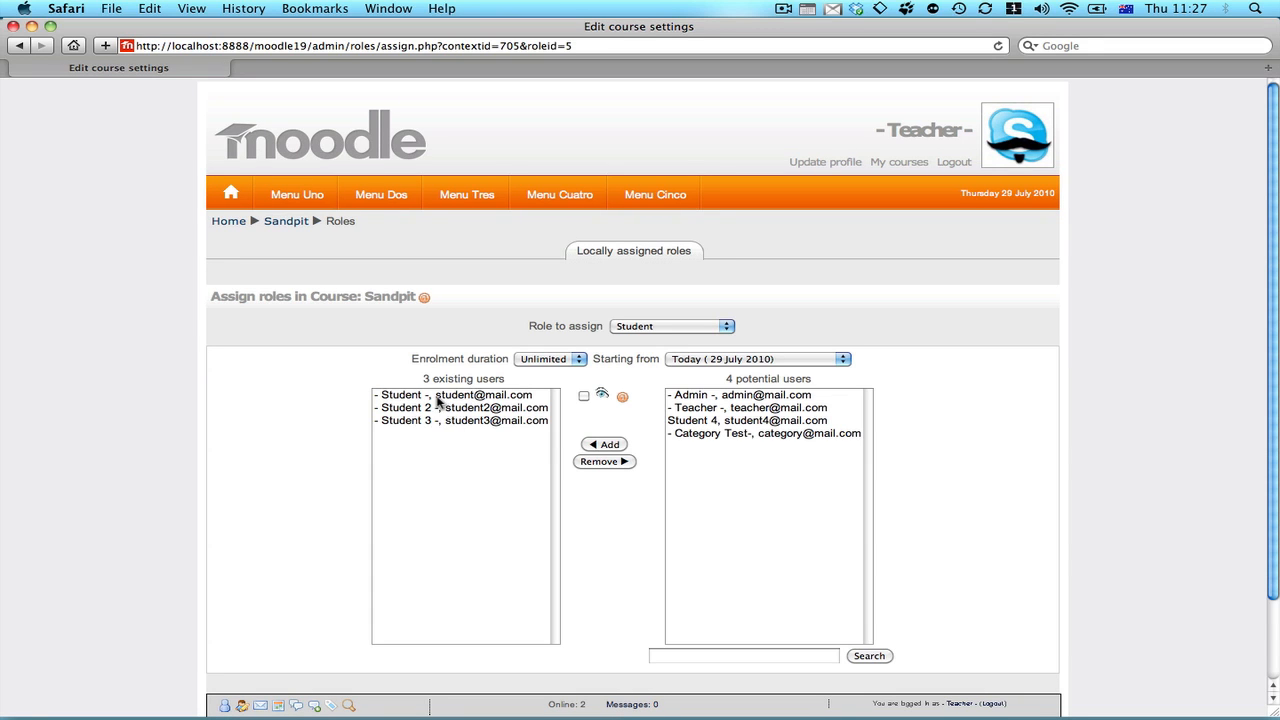
mouse_move(475, 433)
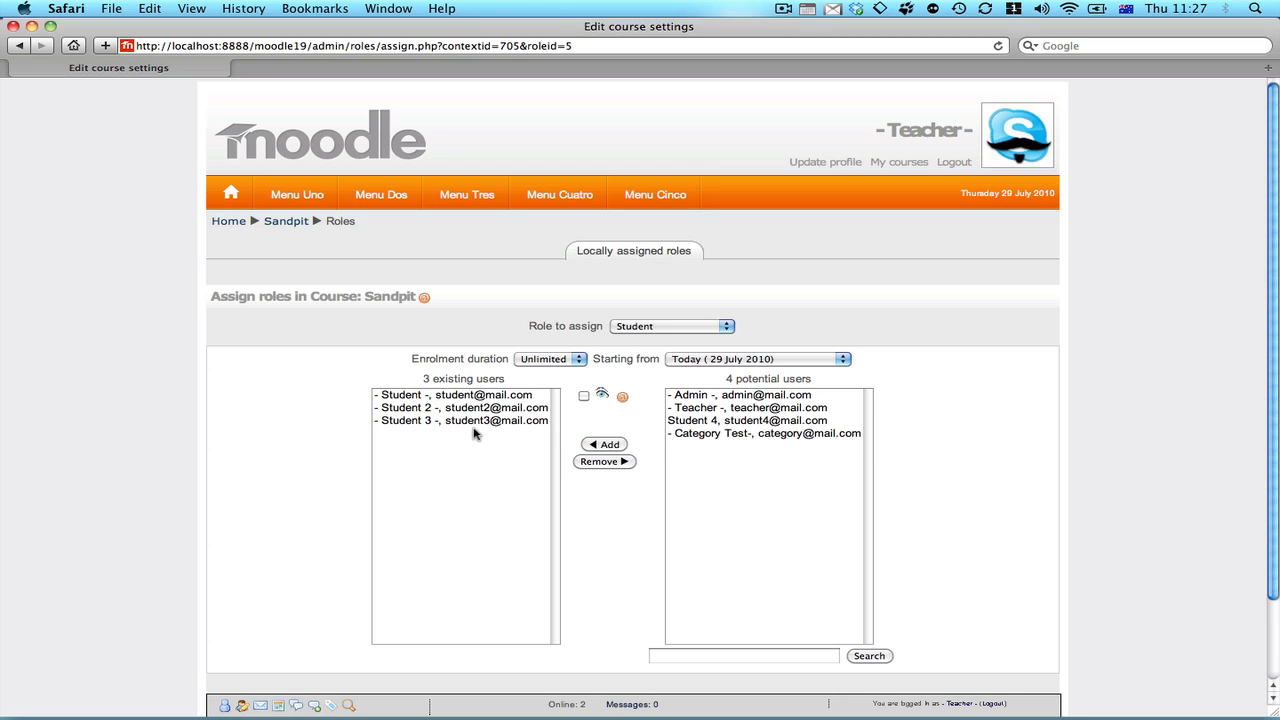
mouse_move(790, 392)
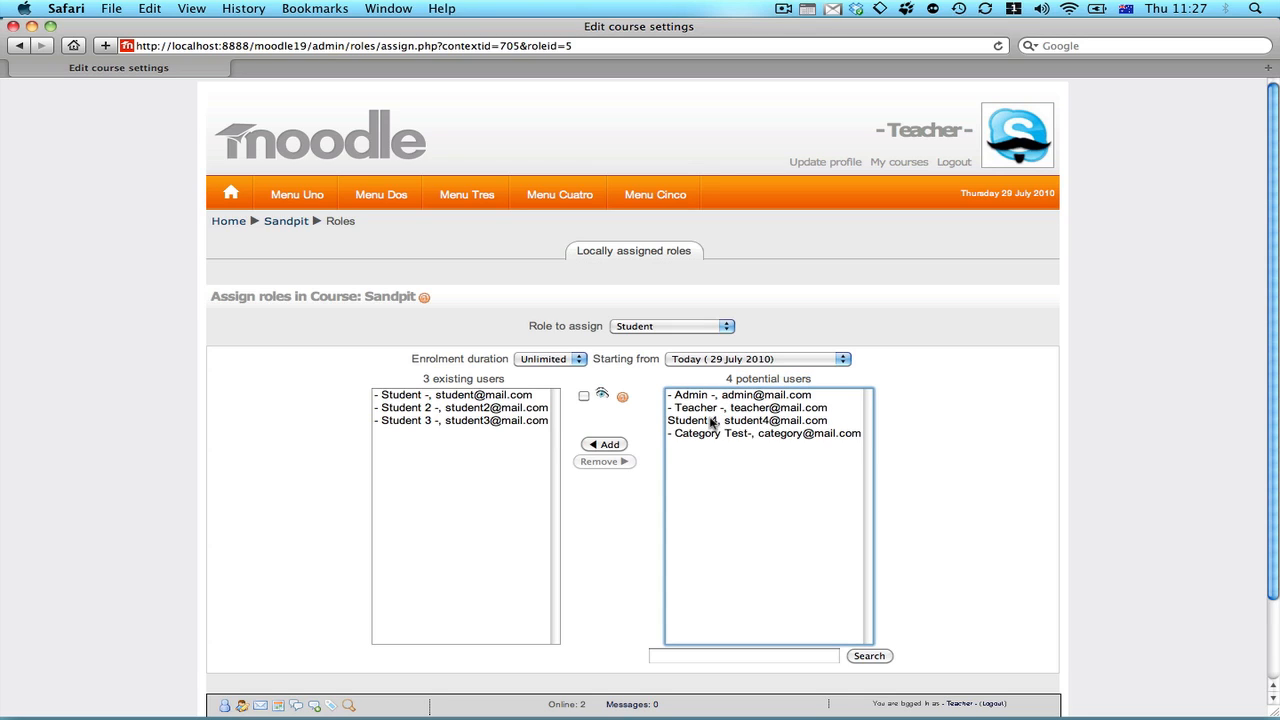
Step: Select Student 4 from potential users and add them as a Student
left_click(748, 420)
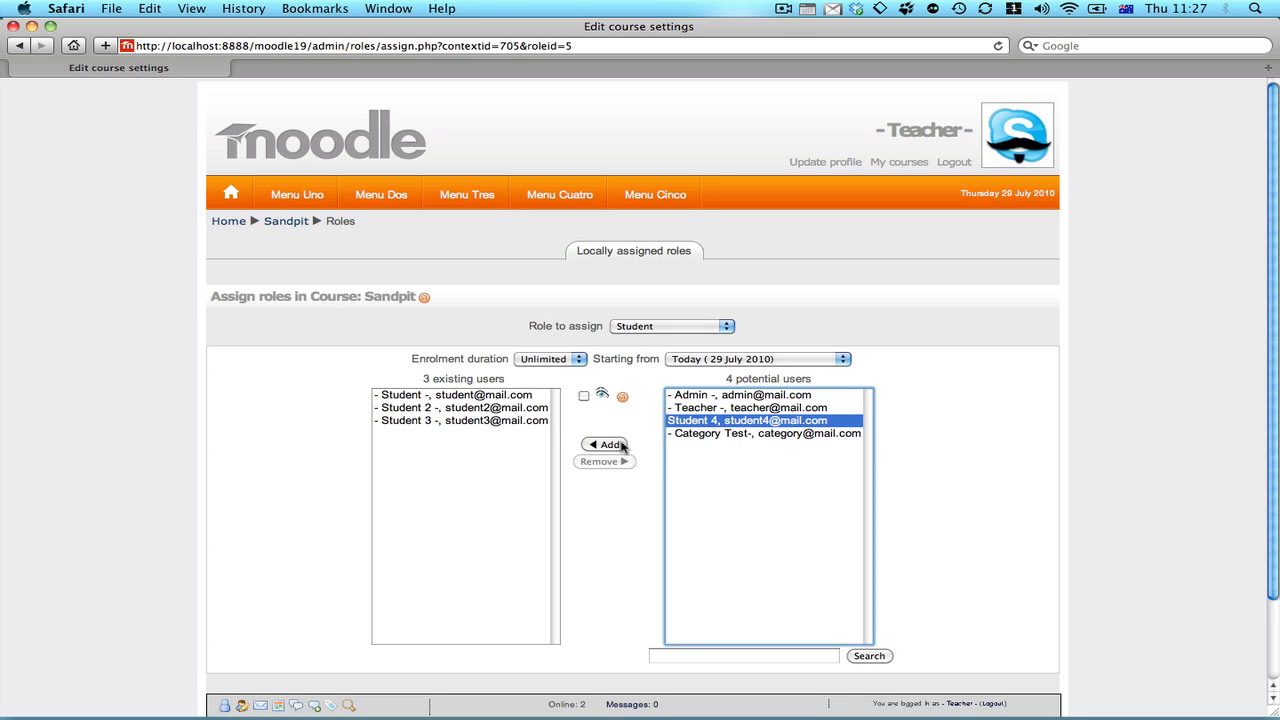
left_click(607, 444)
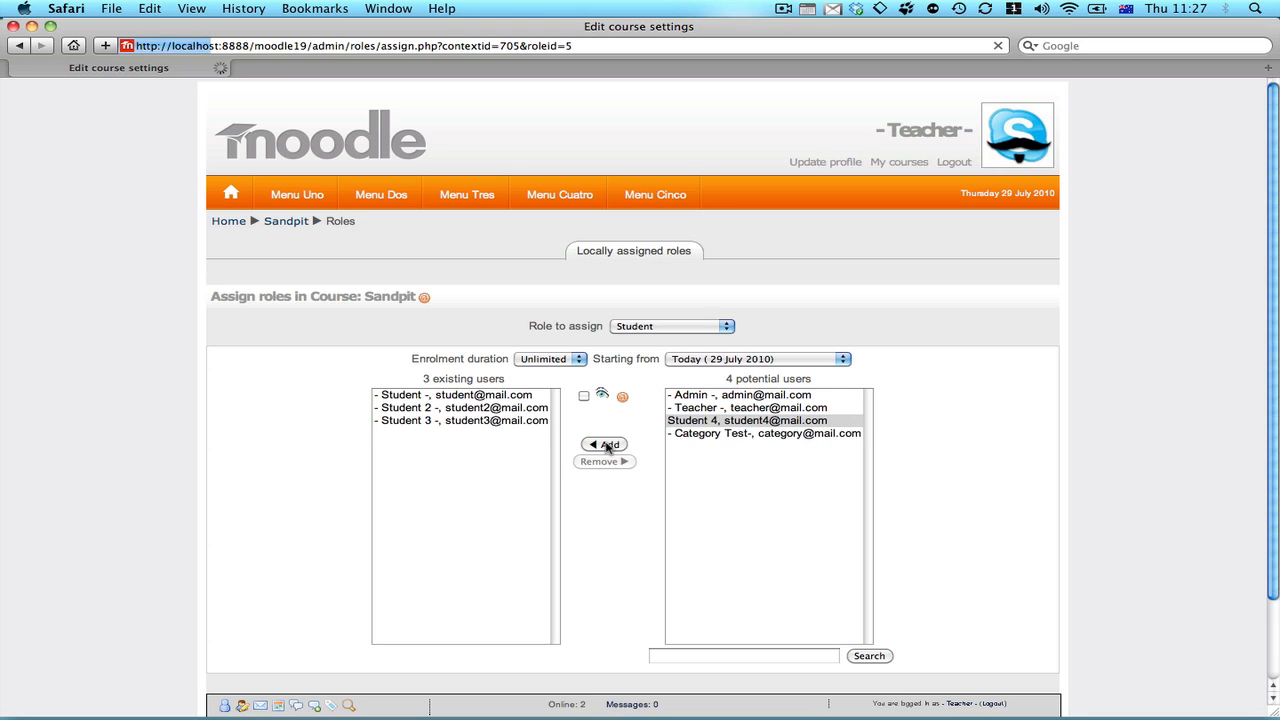
left_click(604, 444)
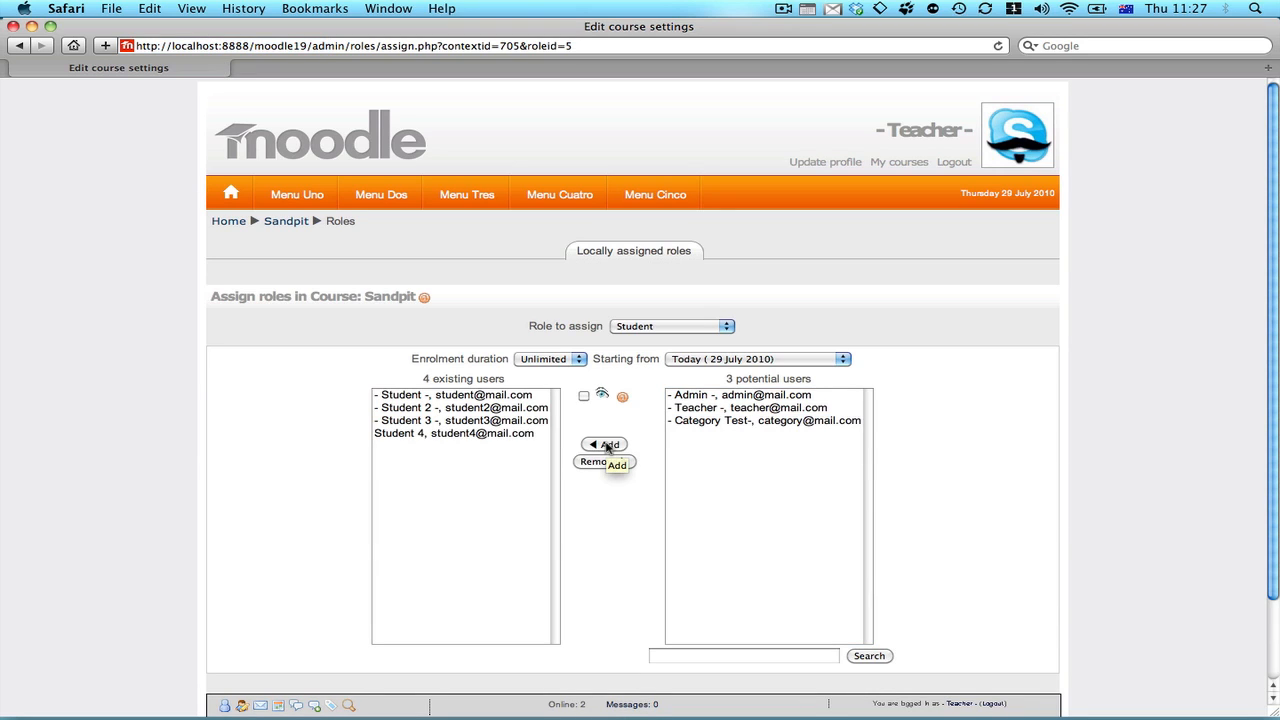